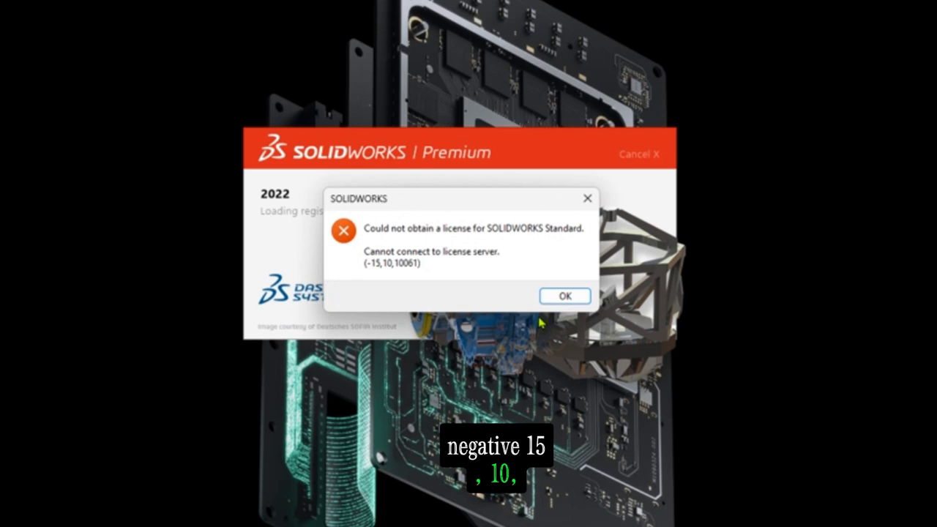
{"action": "mouse_move", "coordinate": [543, 317]}
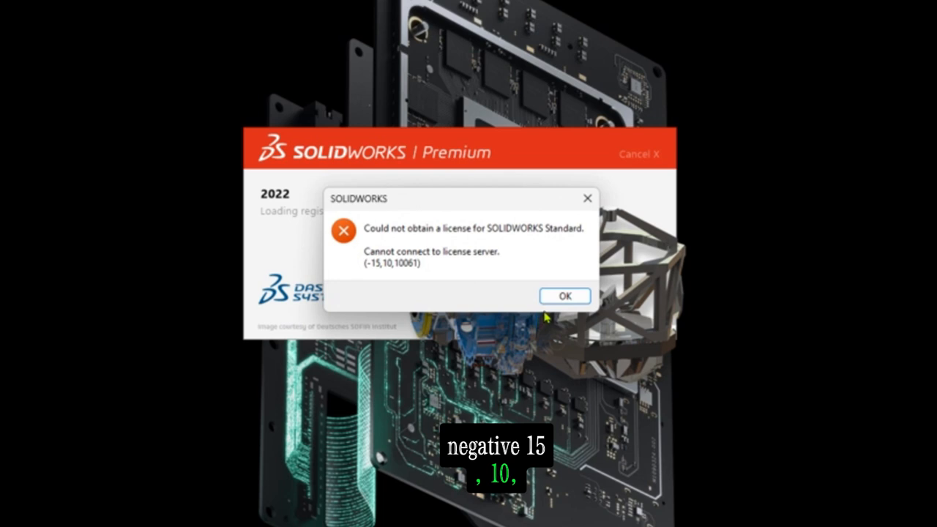
{"action": "mouse_move", "coordinate": [563, 300]}
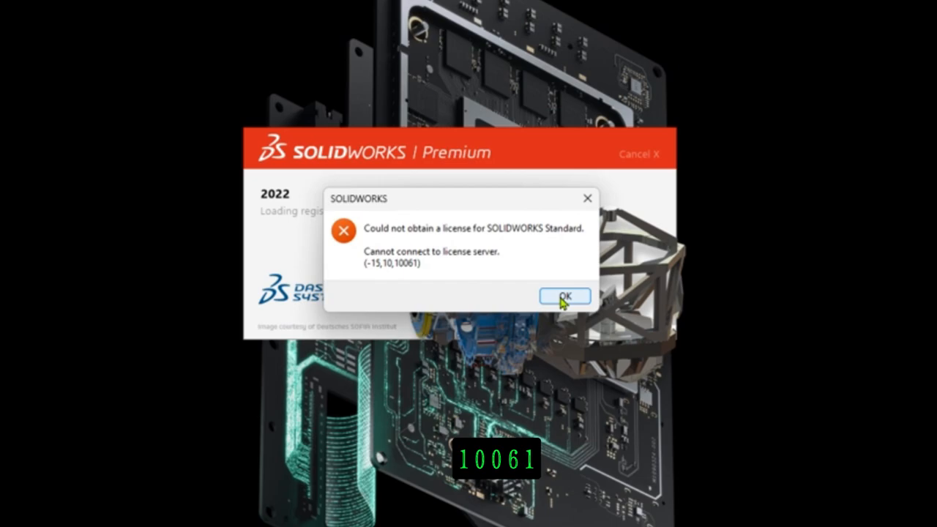
Step: Dismiss the license error and browse to C:\SolidWorks_Flexnet_Server in File Explorer
{"action": "left_click", "coordinate": [565, 296]}
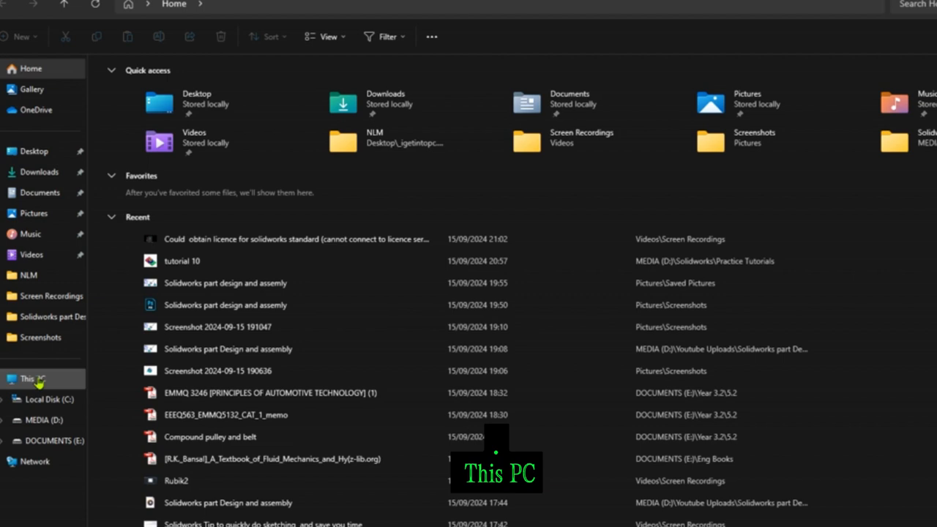
{"action": "left_click", "coordinate": [33, 378]}
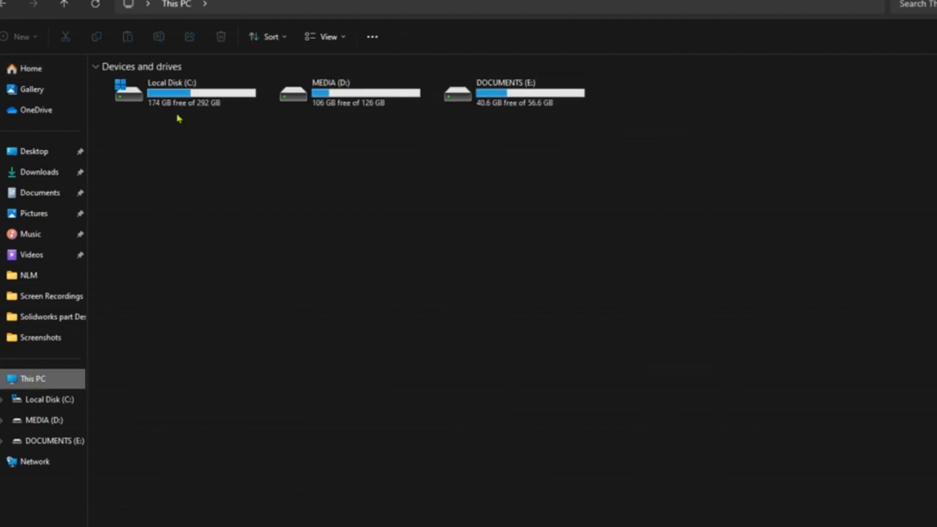
{"action": "double_click", "coordinate": [173, 91]}
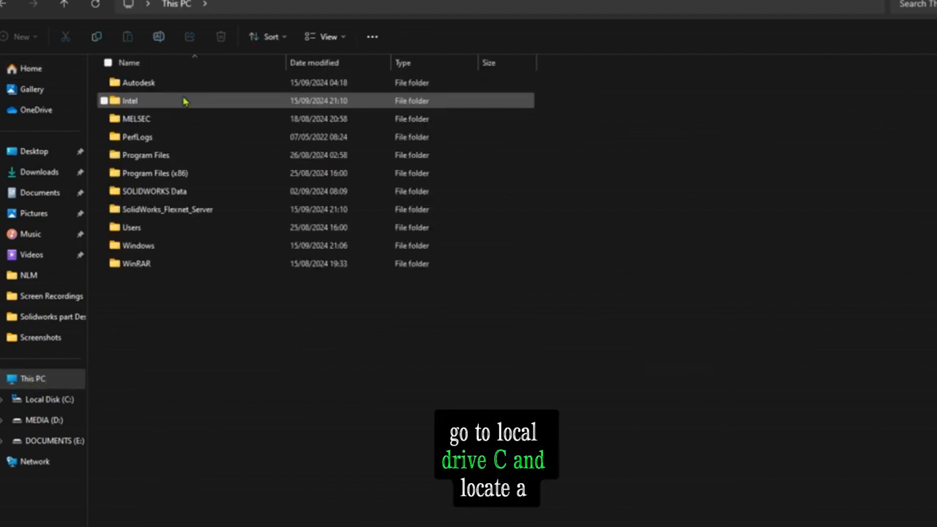
{"action": "left_click", "coordinate": [167, 210]}
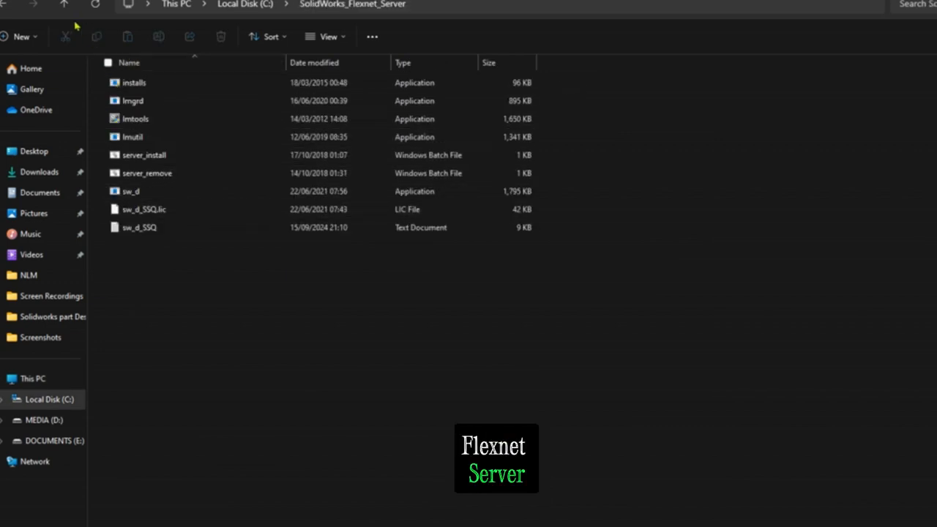
Step: Run the installs application from the Flexnet folder as administrator
{"action": "left_click", "coordinate": [144, 155]}
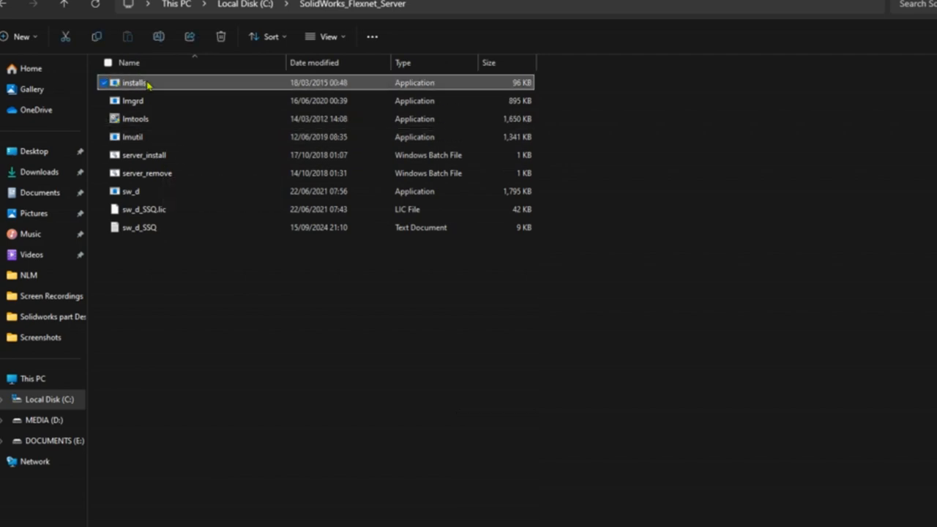
{"action": "right_click", "coordinate": [135, 82]}
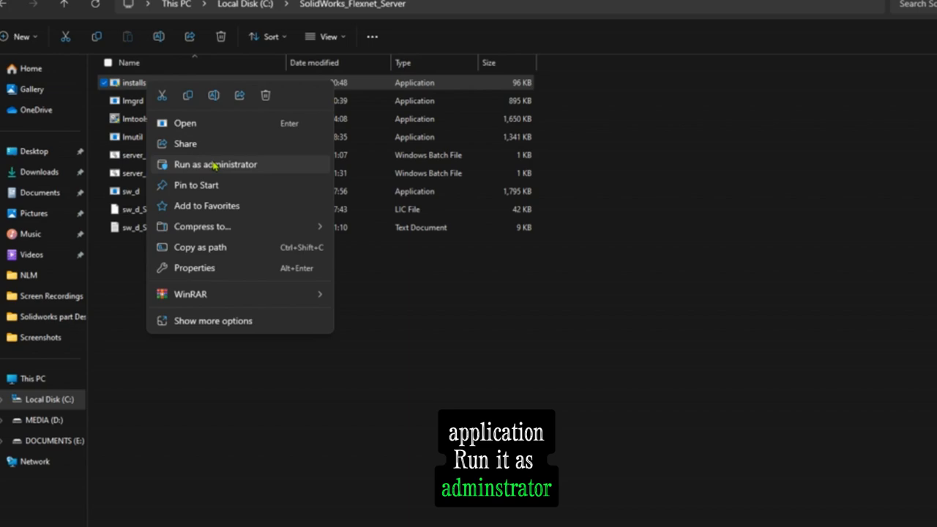
{"action": "left_click", "coordinate": [215, 164]}
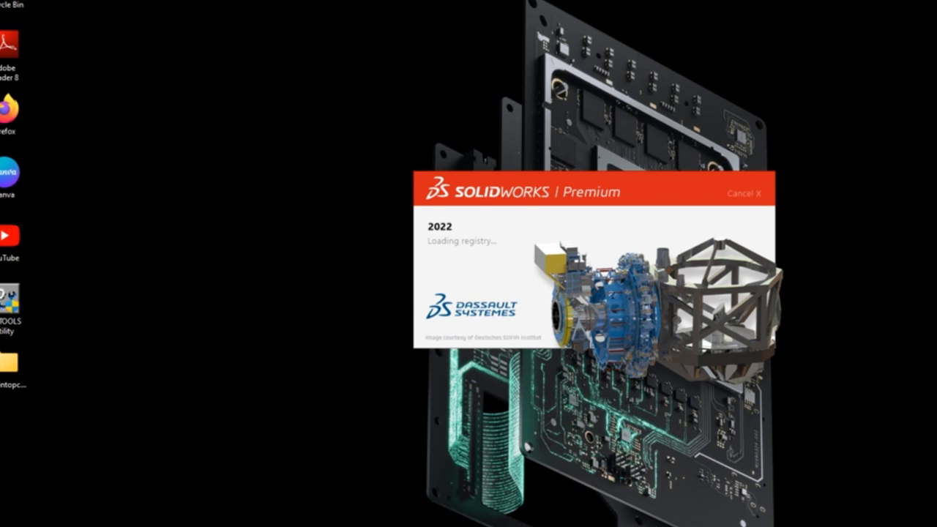
{"action": "mouse_move", "coordinate": [542, 289]}
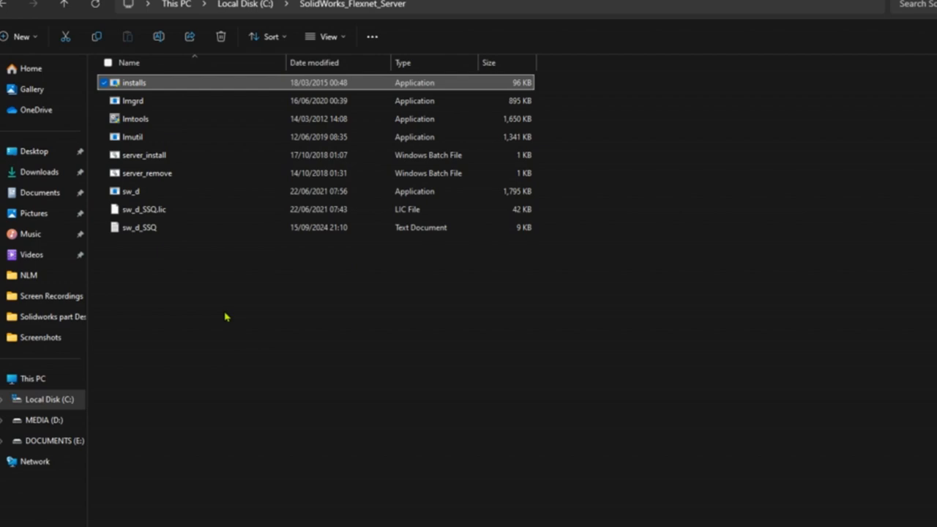
Step: Run server_install.bat as administrator, starting the Flexnet Server service
{"action": "left_click", "coordinate": [139, 227]}
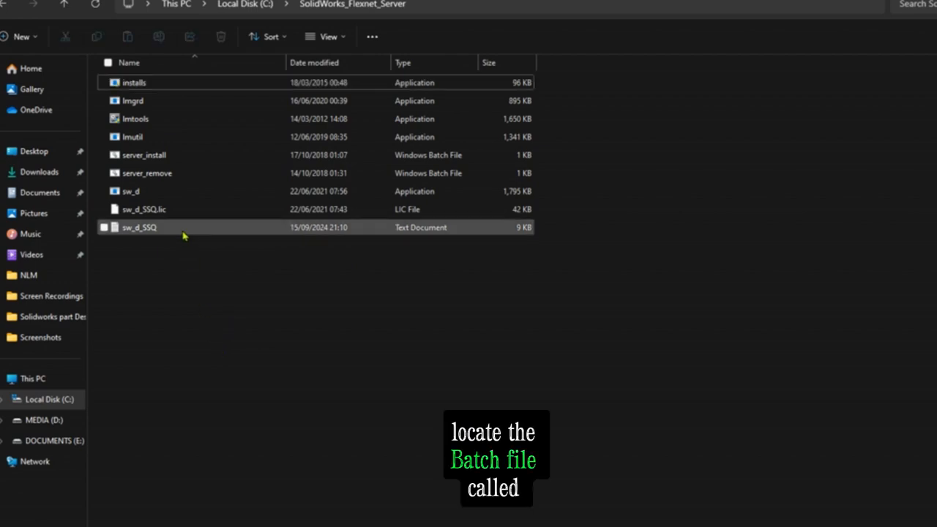
{"action": "left_click", "coordinate": [143, 155]}
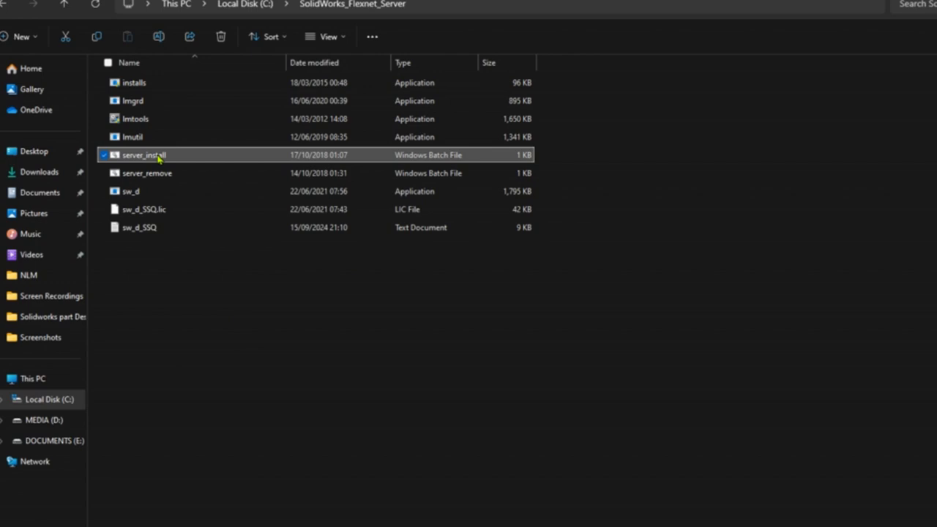
{"action": "right_click", "coordinate": [143, 155]}
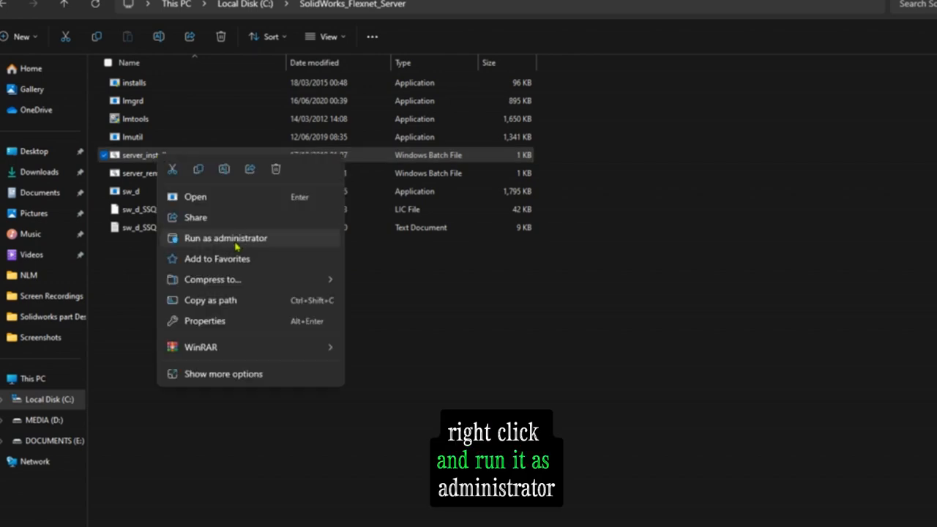
{"action": "left_click", "coordinate": [226, 237]}
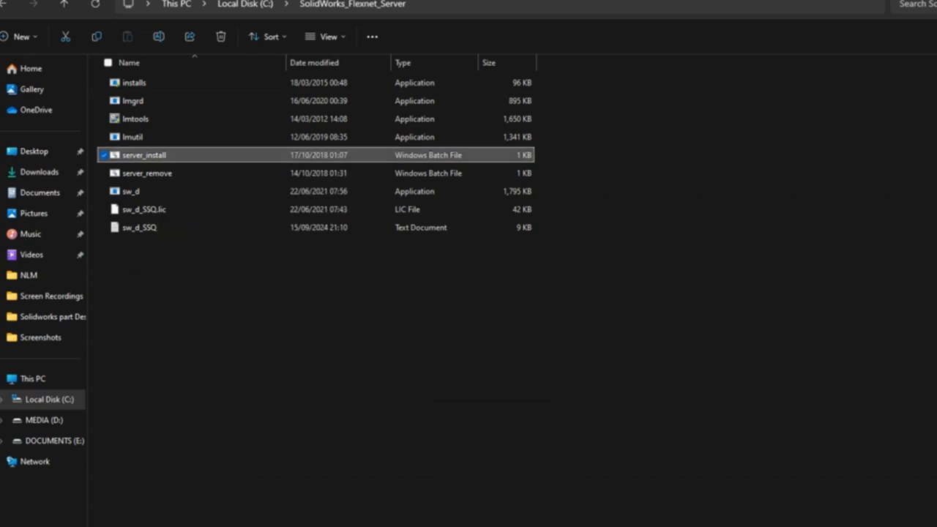
{"action": "double_click", "coordinate": [144, 155]}
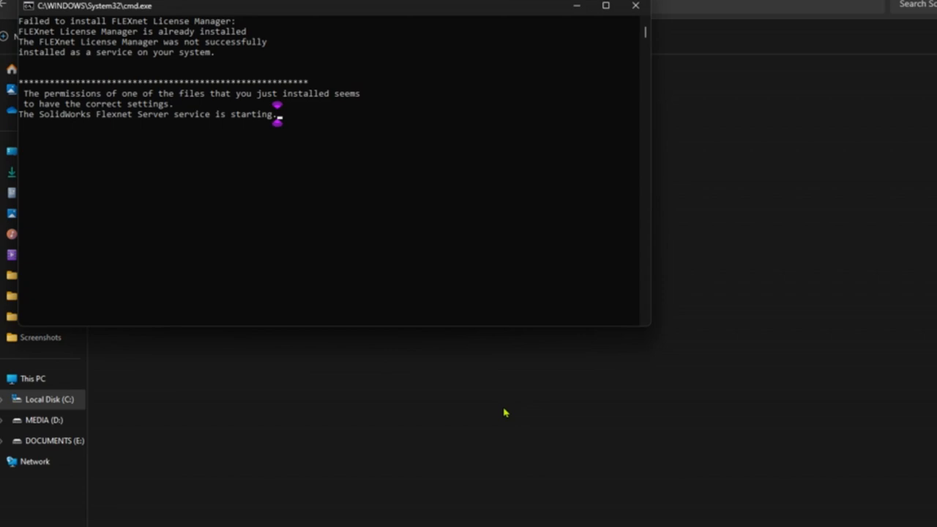
{"action": "mouse_move", "coordinate": [110, 79]}
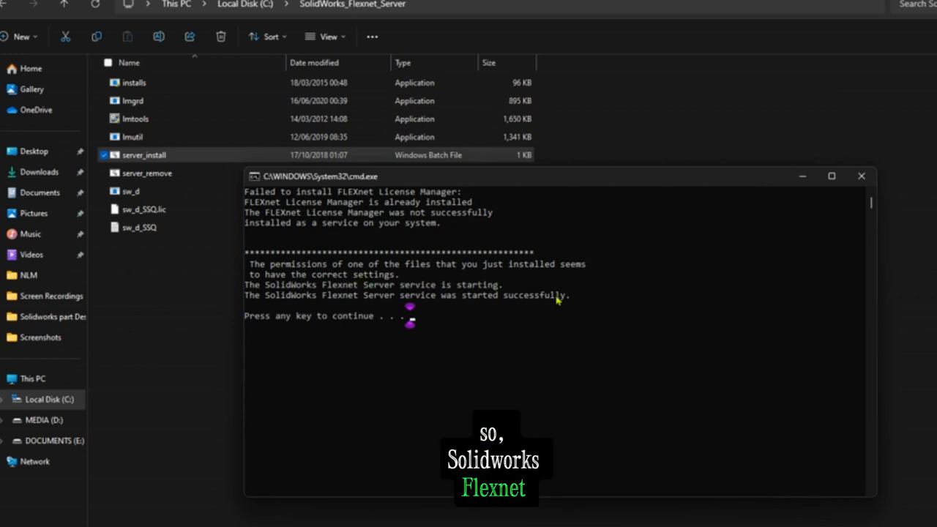
{"action": "mouse_move", "coordinate": [340, 388]}
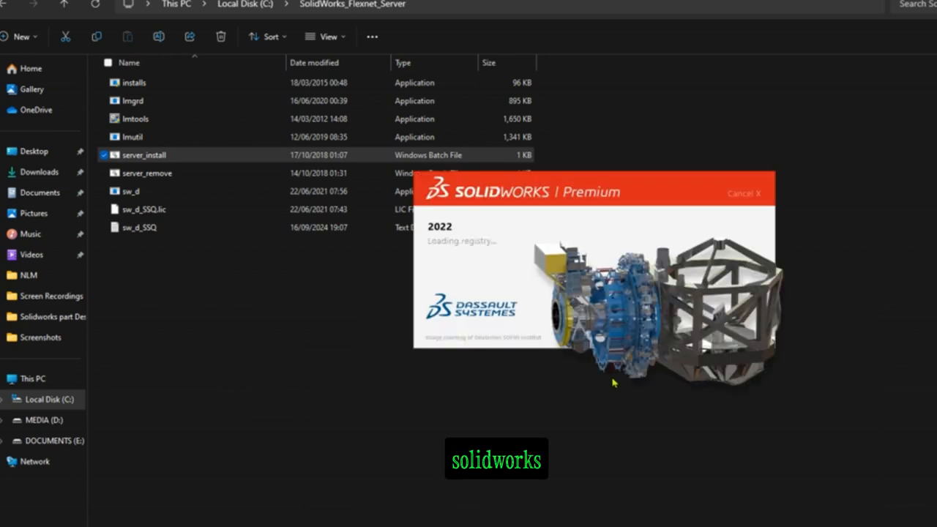
{"action": "mouse_move", "coordinate": [609, 338]}
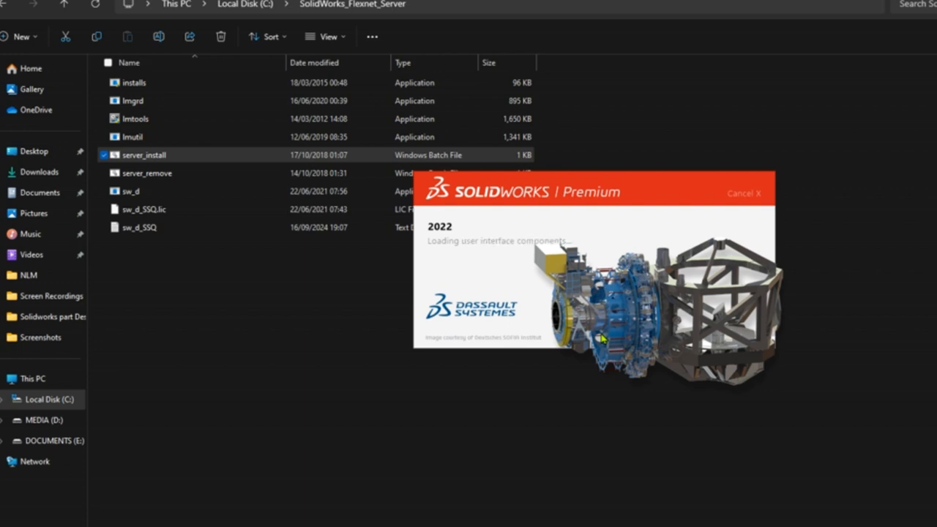
{"action": "mouse_move", "coordinate": [553, 227]}
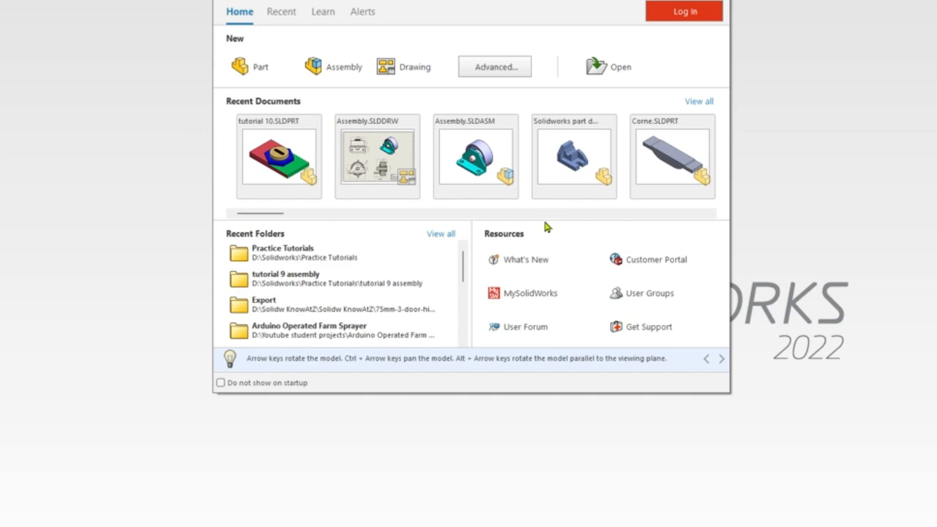
{"action": "mouse_move", "coordinate": [278, 158]}
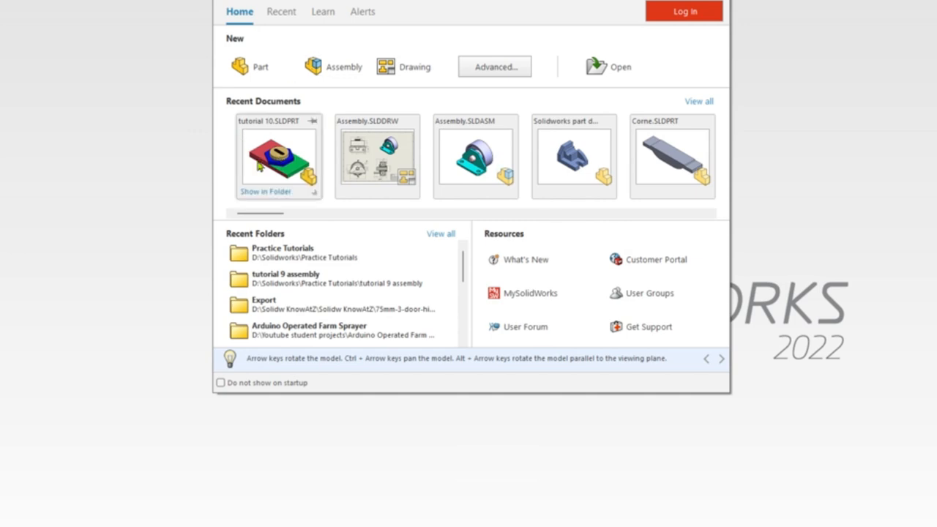